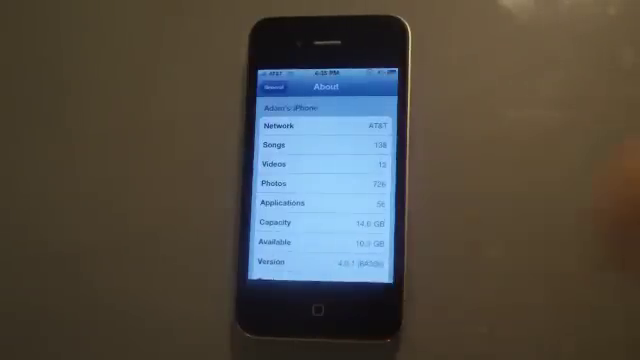
# Step: Slide to jailbreak on jailbreakme.com and wait for the Cydia-added alert
pyautogui.click(320, 310)
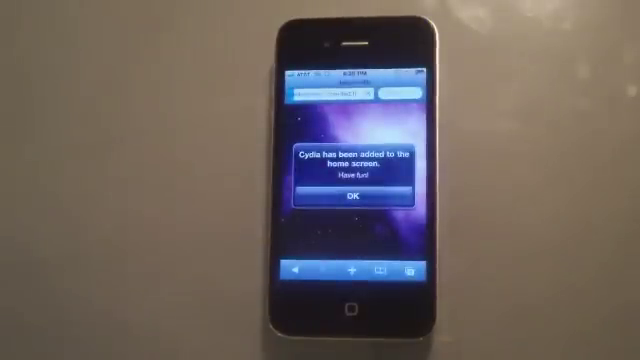
# Step: Dismiss the Cydia-added alert with OK and scroll through the JailbreakMe FAQ
pyautogui.click(348, 200)
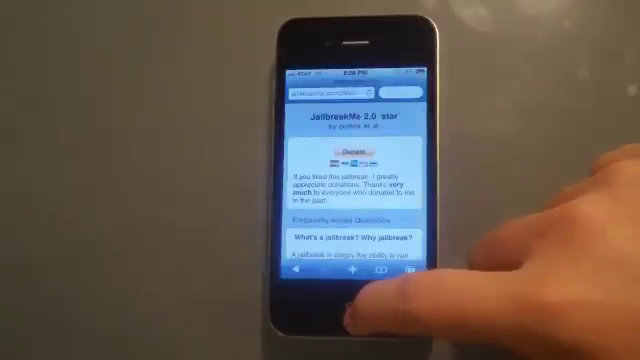
pyautogui.scroll(-3)
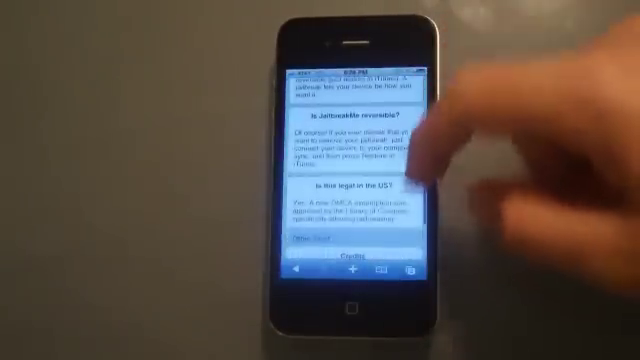
pyautogui.scroll(3)
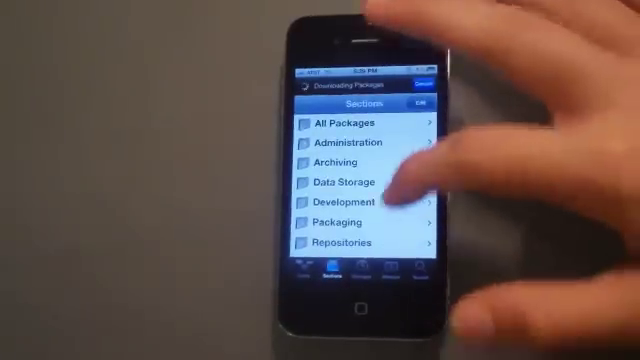
# Step: Switch Cydia from Sections to the empty Changes list while packages download
pyautogui.click(360, 264)
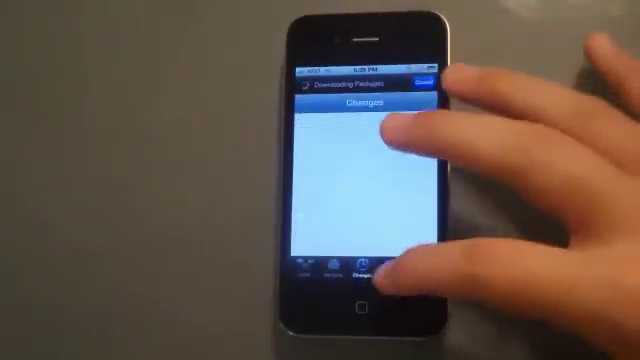